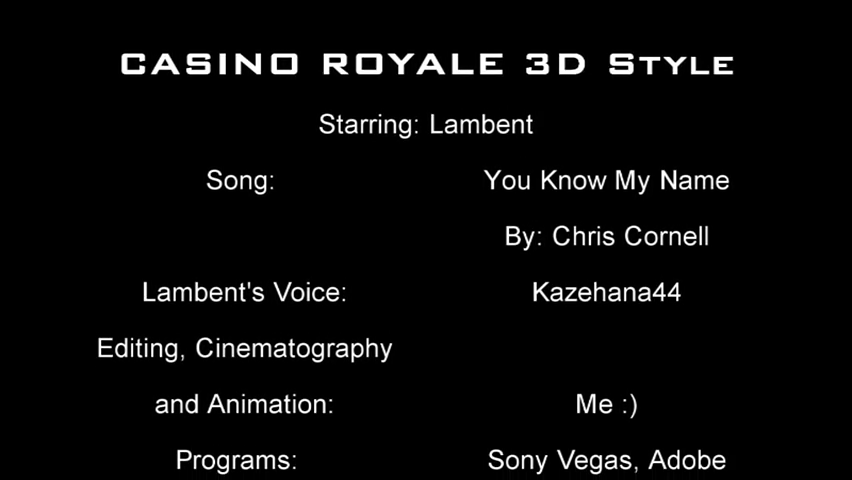
pyautogui.scroll(-3)
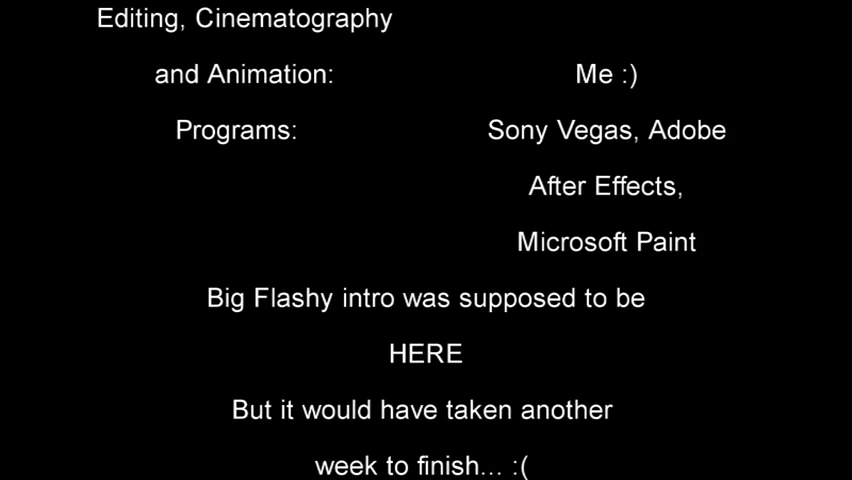
pyautogui.scroll(3)
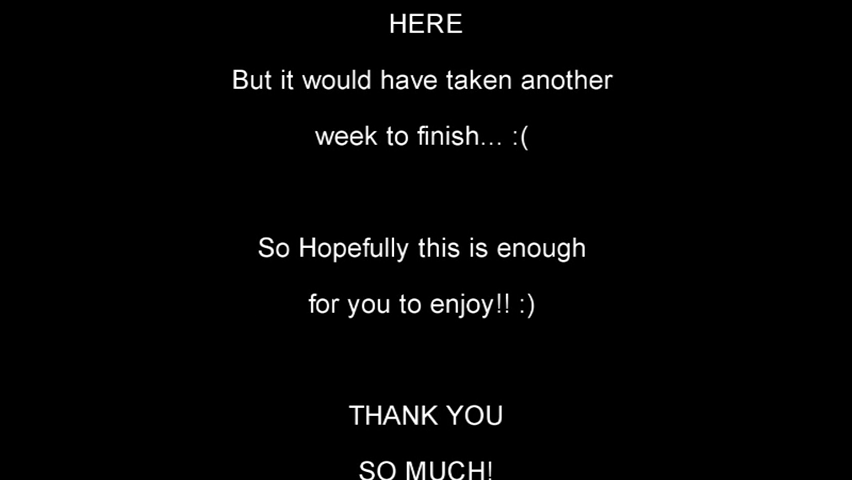
pyautogui.scroll(3)
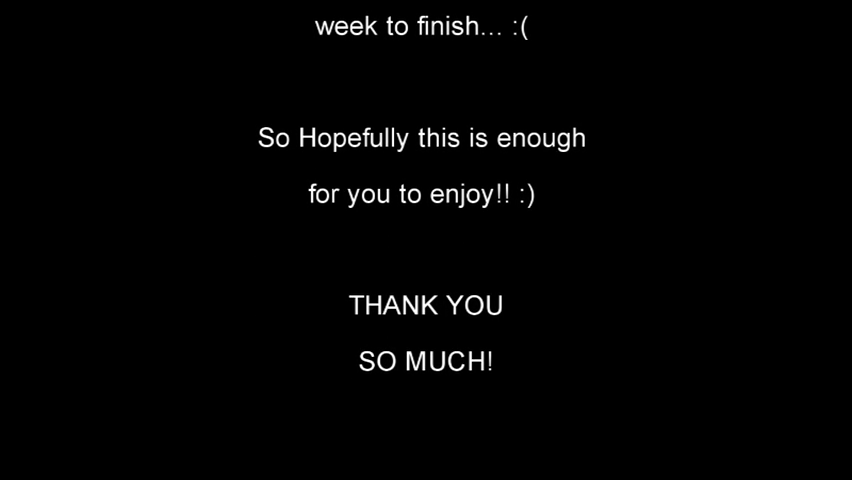
pyautogui.scroll(3)
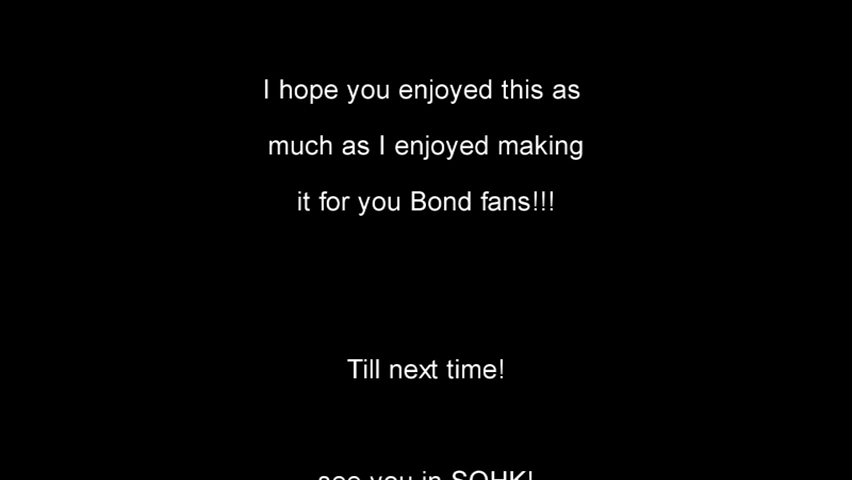
pyautogui.scroll(3)
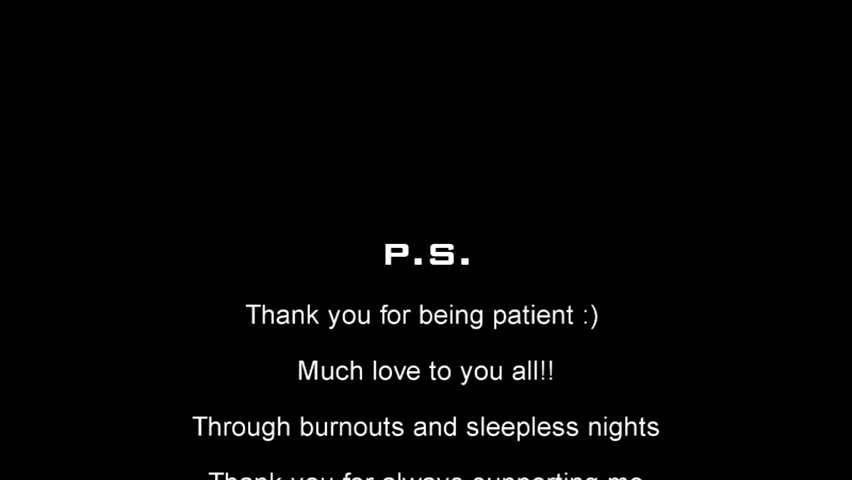
pyautogui.scroll(3)
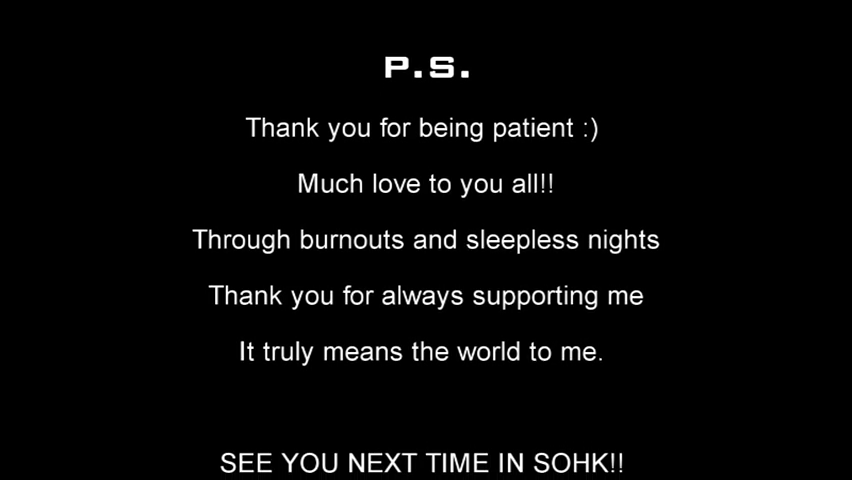
pyautogui.scroll(3)
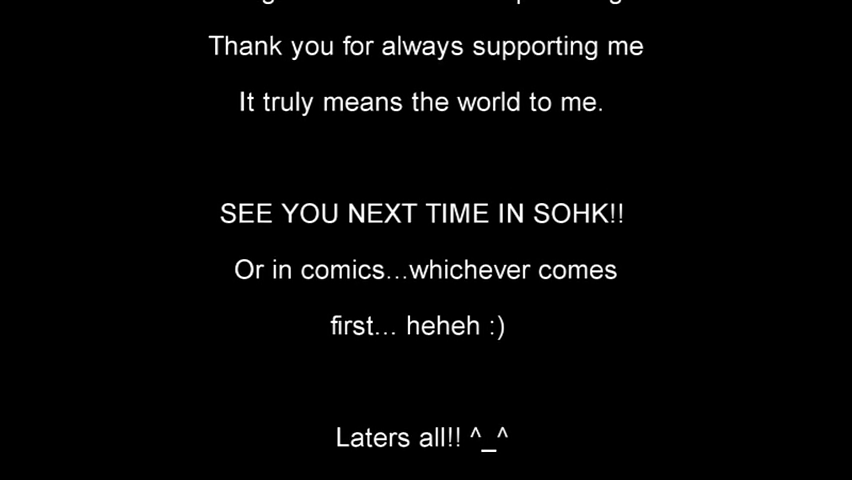
pyautogui.scroll(-3)
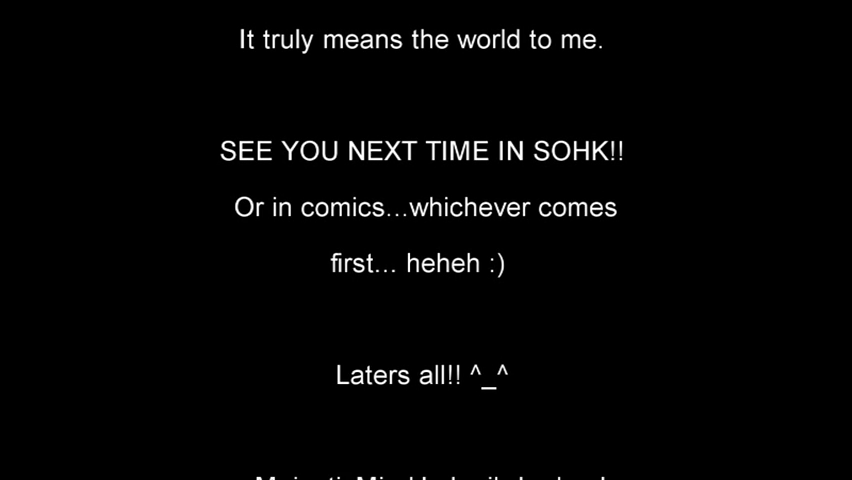
pyautogui.scroll(-3)
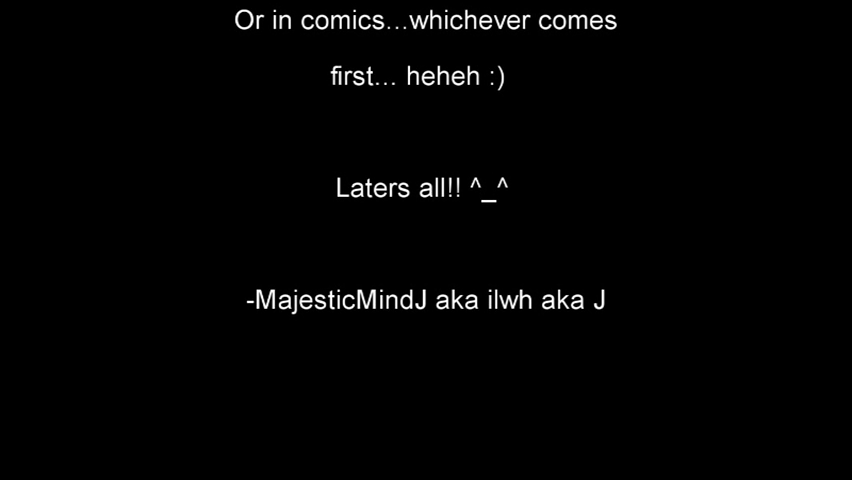
pyautogui.scroll(3)
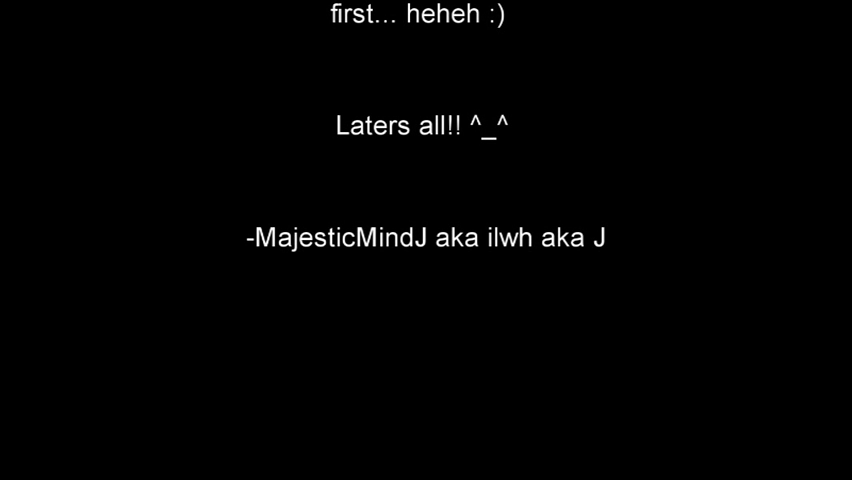